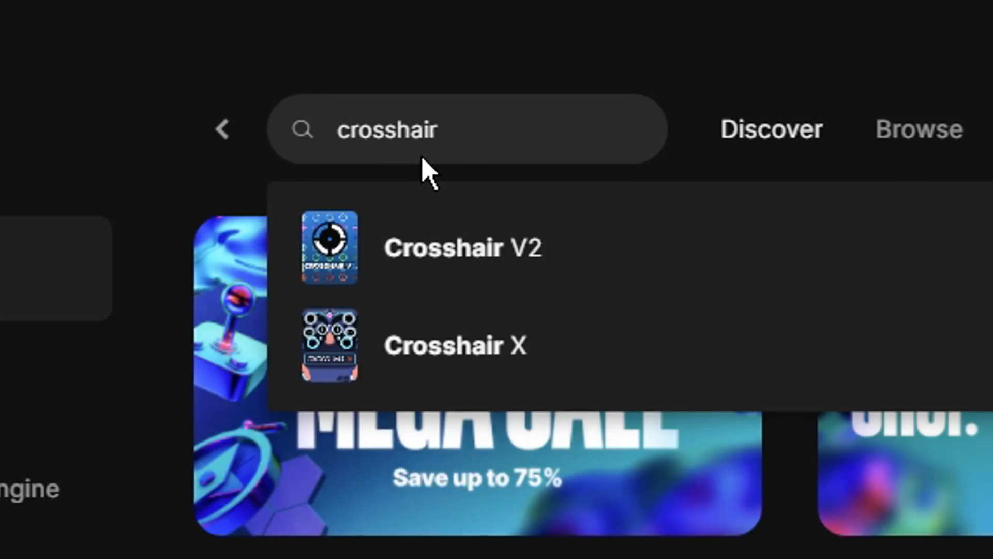
Open the Crosshair V2 store page in Epic Games Launcher, then return to the store.
{"action": "left_click", "coordinate": [462, 247]}
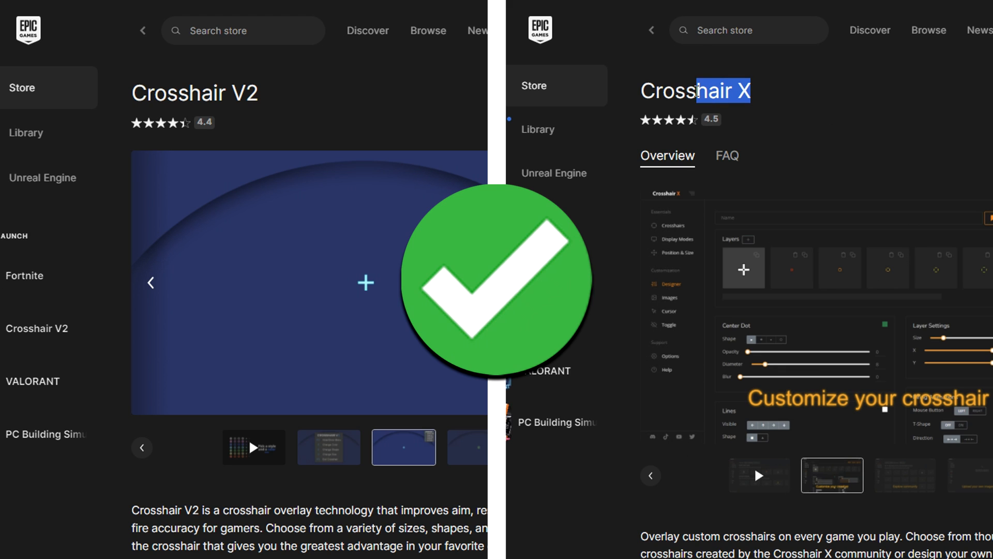
{"action": "left_click", "coordinate": [243, 31]}
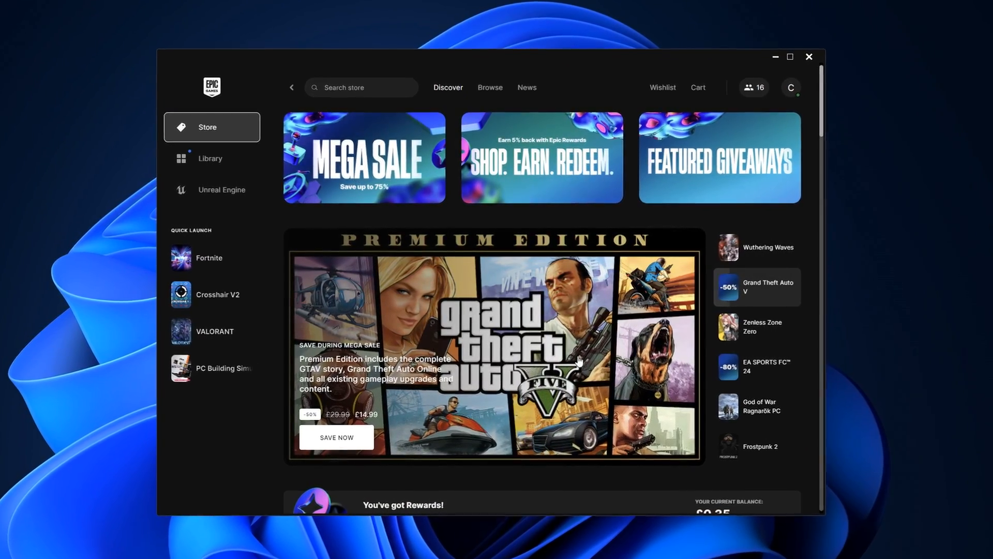
Search the store for 'crosshair' and open the free Crosshair V2 listing.
{"action": "type", "text": "crosshair"}
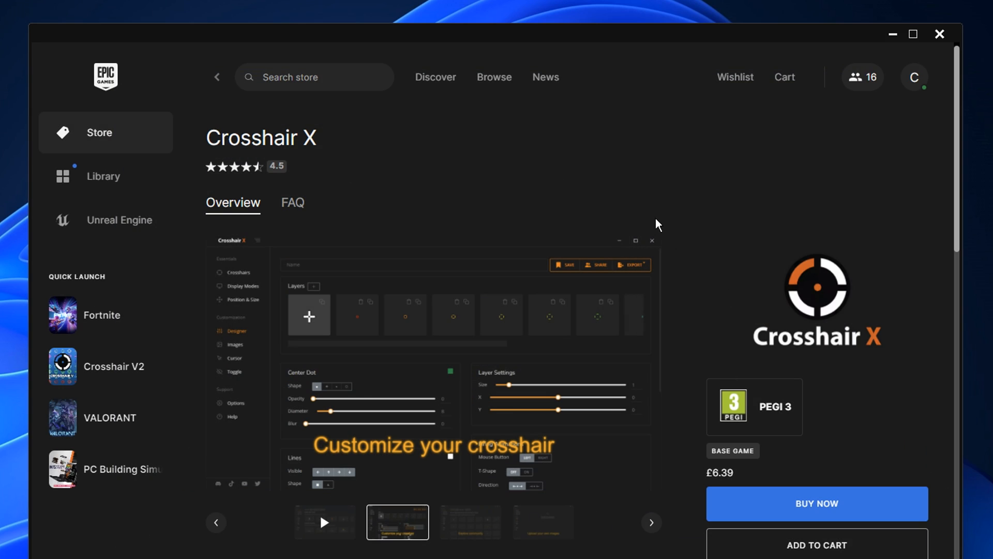
{"action": "double_click", "coordinate": [261, 138]}
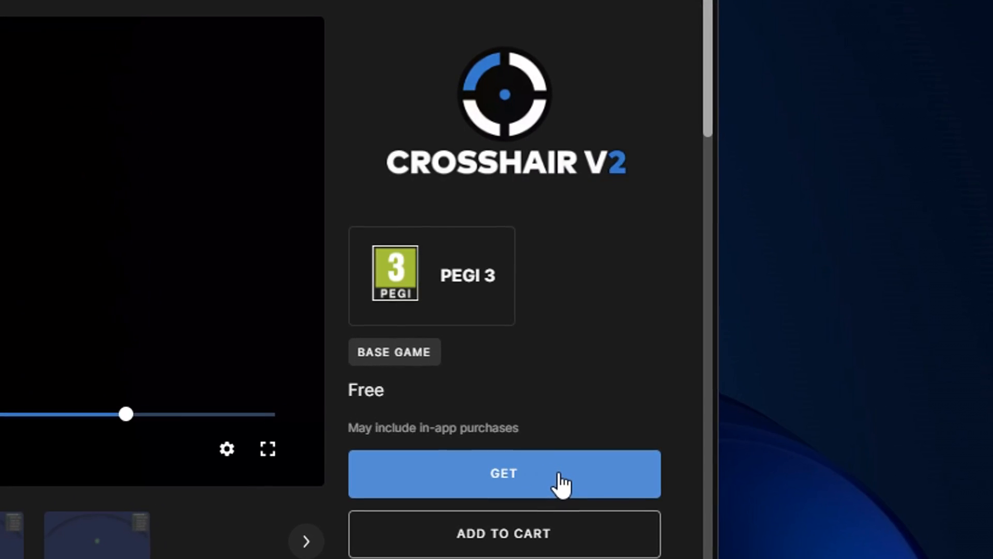
Claim and launch Crosshair V2, then cycle its crosshair shape with X.
{"action": "left_click", "coordinate": [503, 473]}
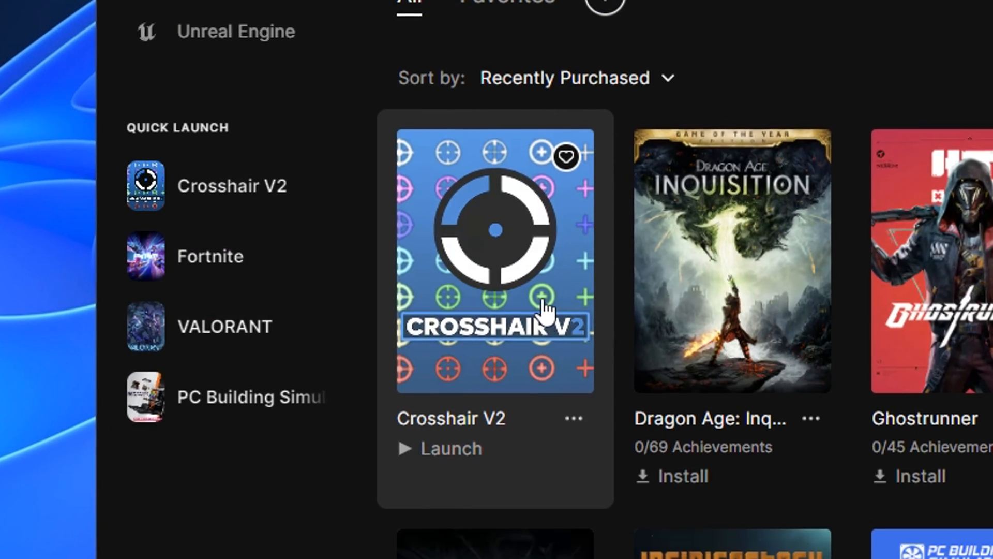
{"action": "left_click", "coordinate": [451, 449]}
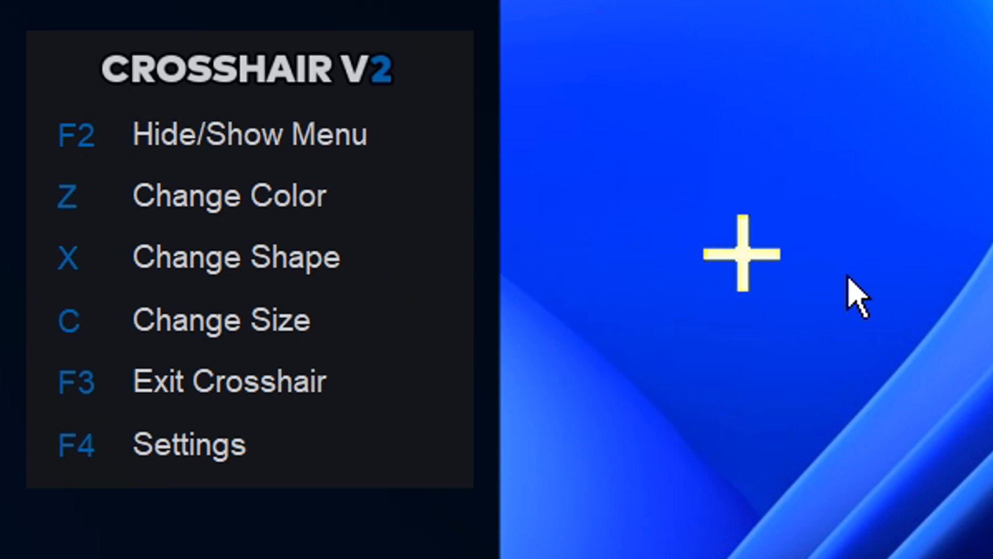
{"action": "key", "text": "x"}
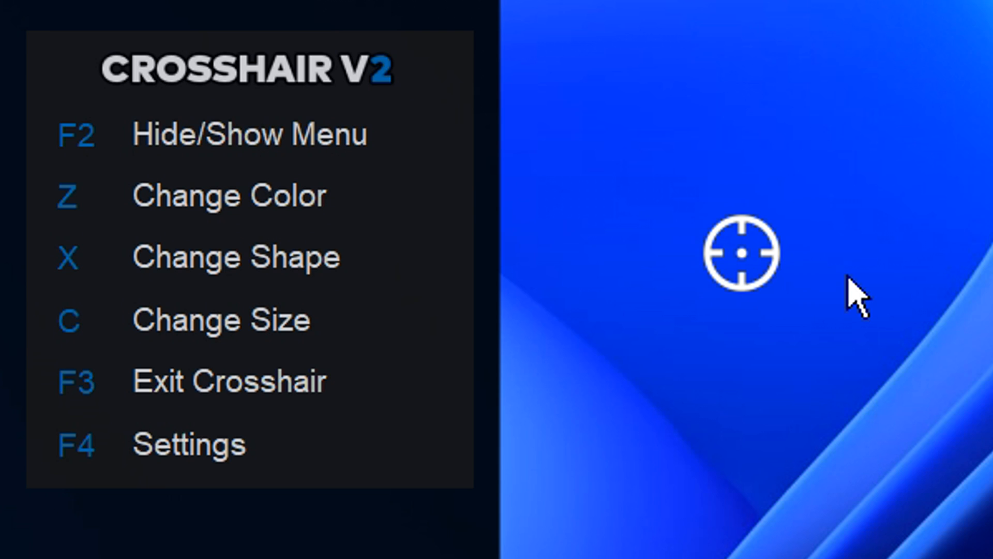
{"action": "key", "text": "x"}
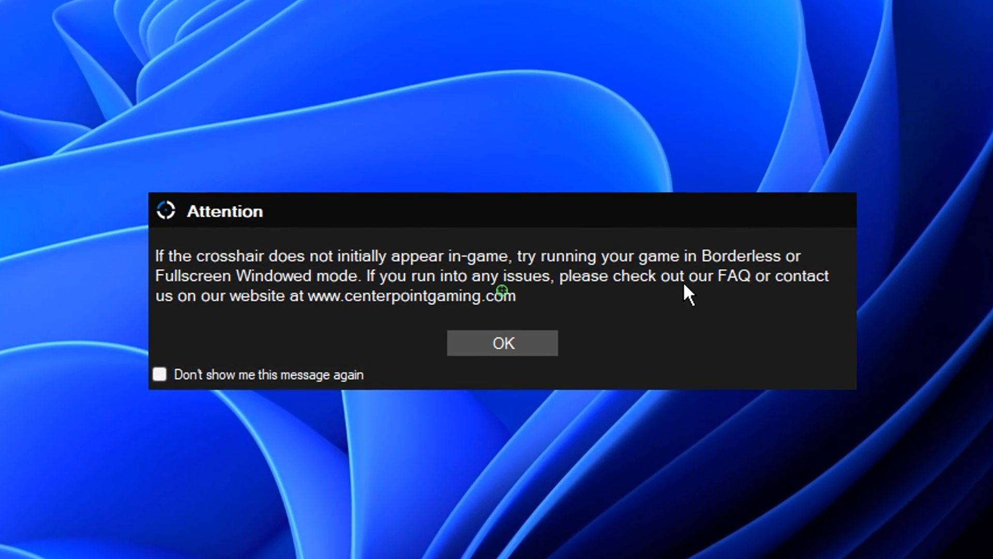
Dismiss the display-mode notice and adjust Fortnite's Game UI Reticle setting.
{"action": "left_click", "coordinate": [502, 342]}
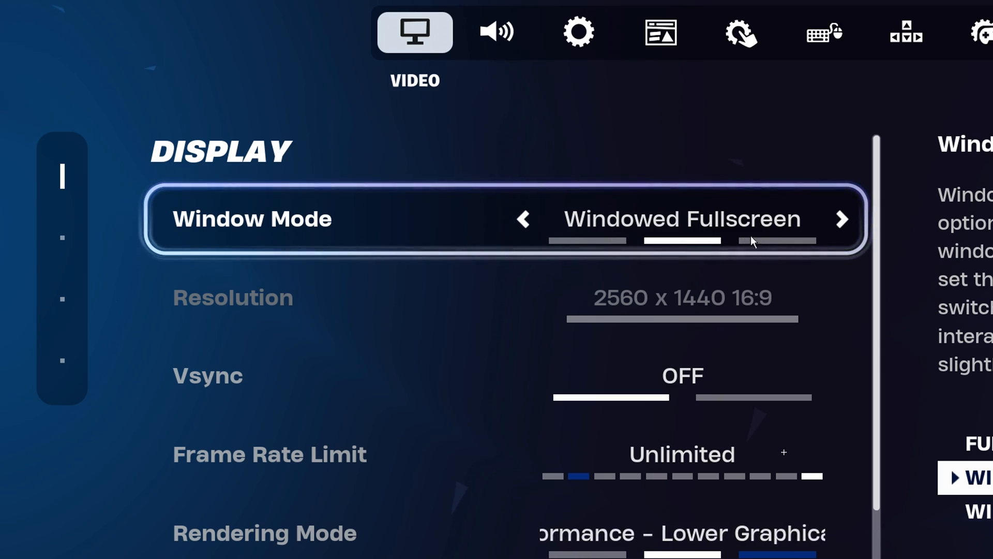
{"action": "left_click", "coordinate": [371, 25]}
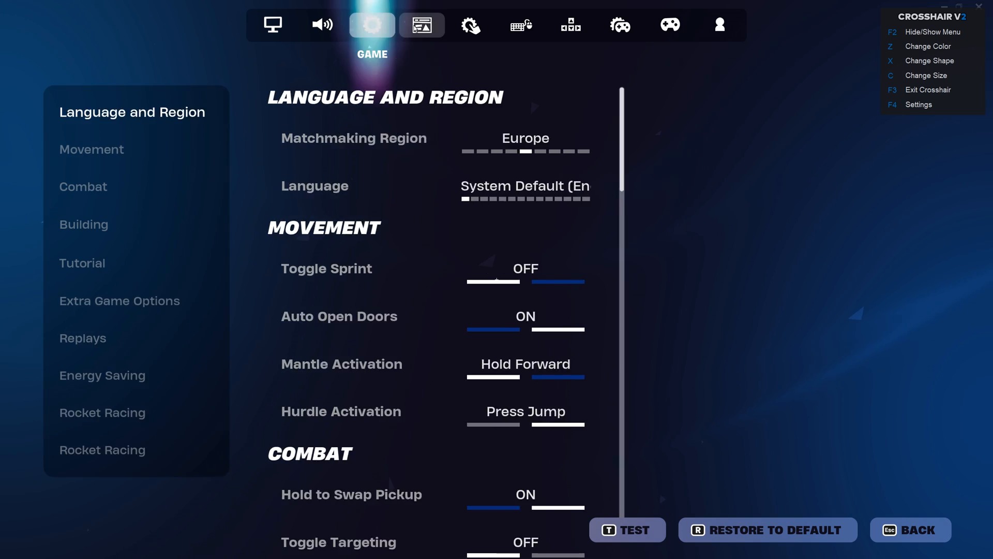
{"action": "left_click", "coordinate": [421, 25]}
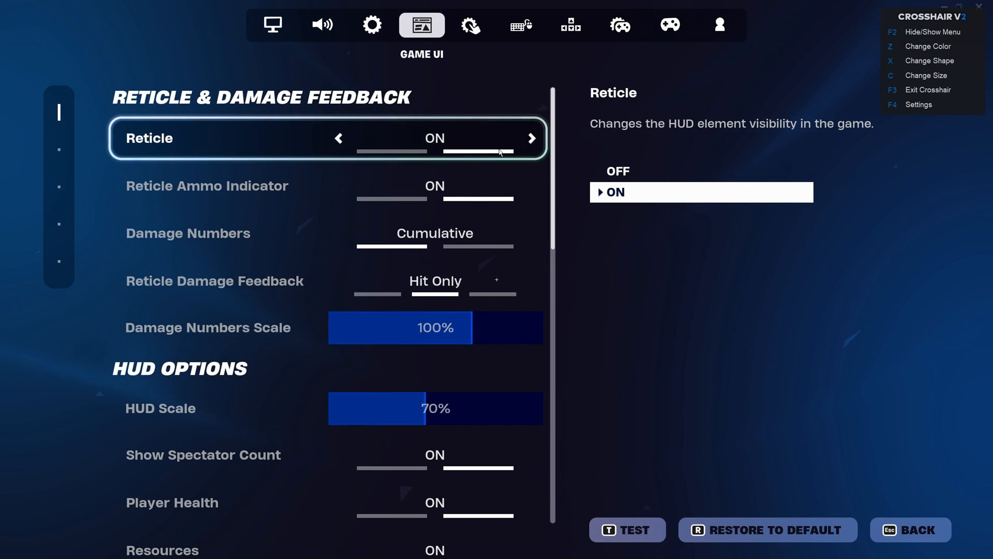
{"action": "left_click", "coordinate": [339, 138]}
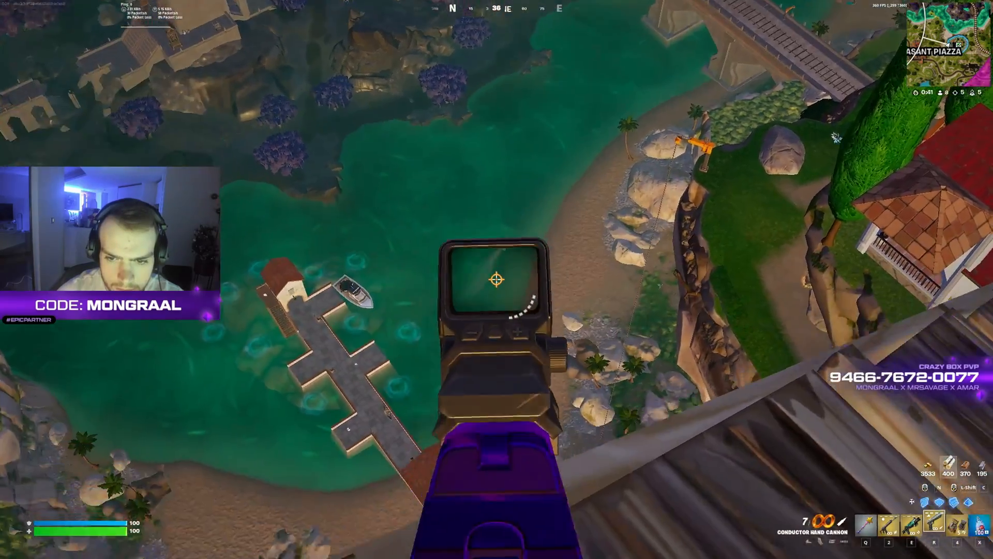
Play a Fortnite round with the overlay crosshair, then quit to the desktop.
{"action": "left_click", "coordinate": [496, 280]}
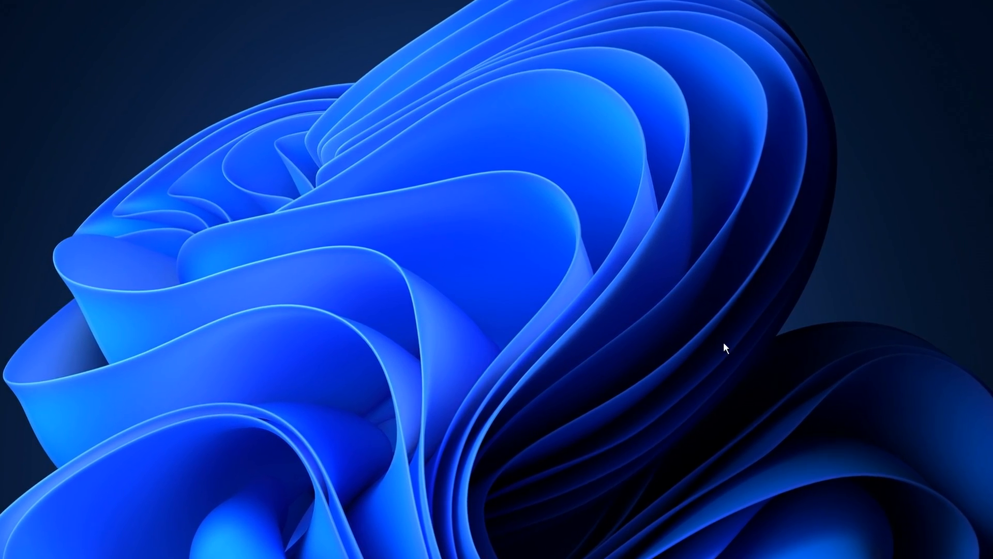
Search Start for 'mouse settings' and open Additional mouse settings.
{"action": "left_click", "coordinate": [291, 547]}
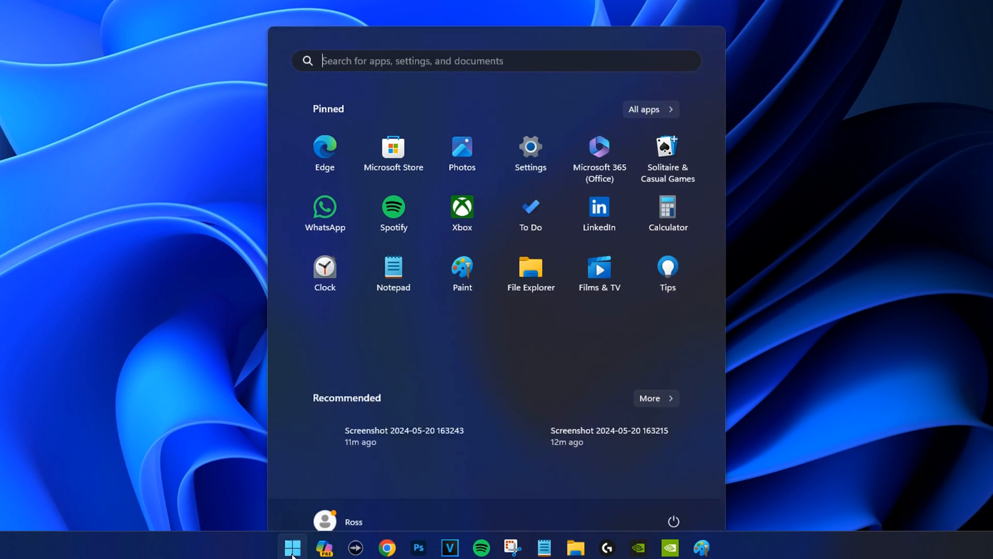
{"action": "type", "text": "mouse settings"}
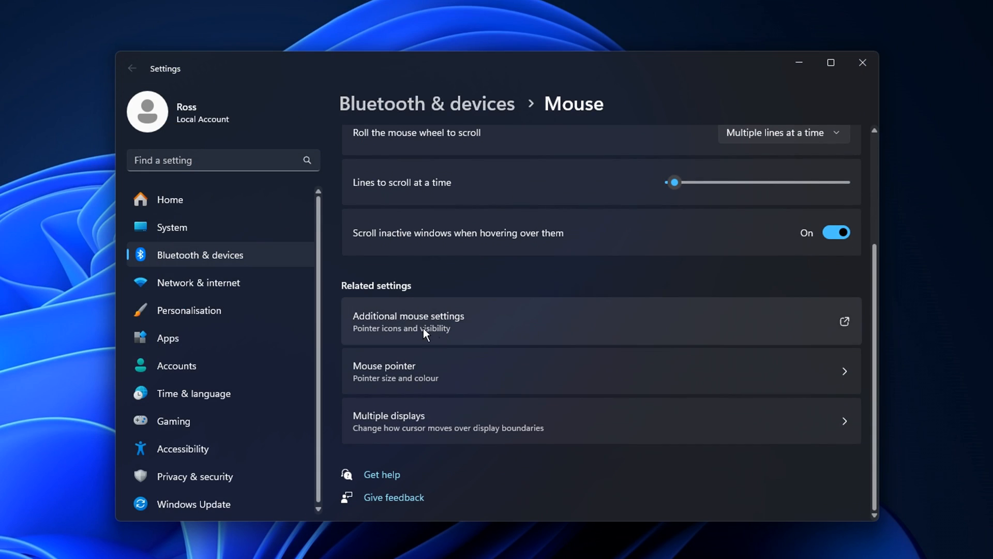
{"action": "left_click", "coordinate": [409, 321]}
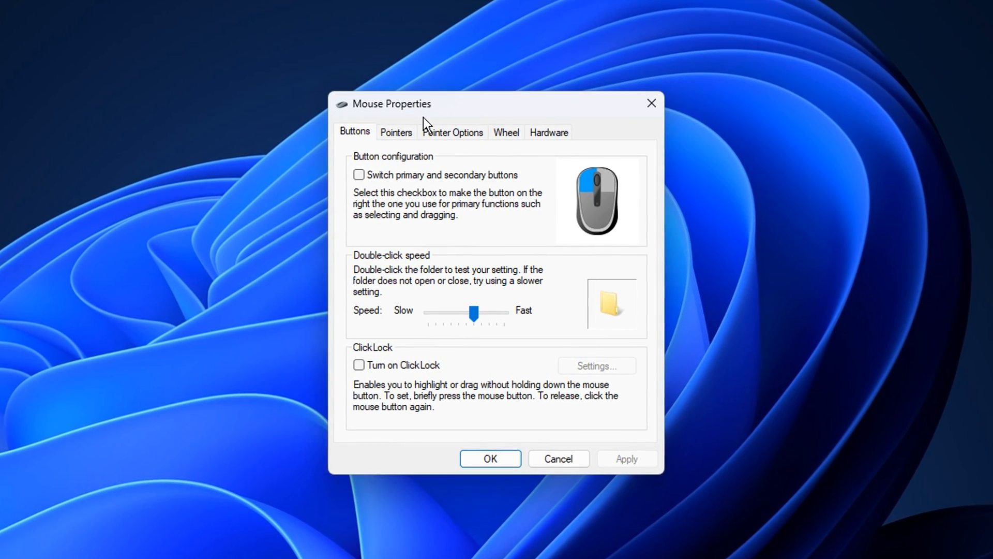
Set the Normal Select pointer to cross_il from the Cursors folder.
{"action": "left_click", "coordinate": [395, 132]}
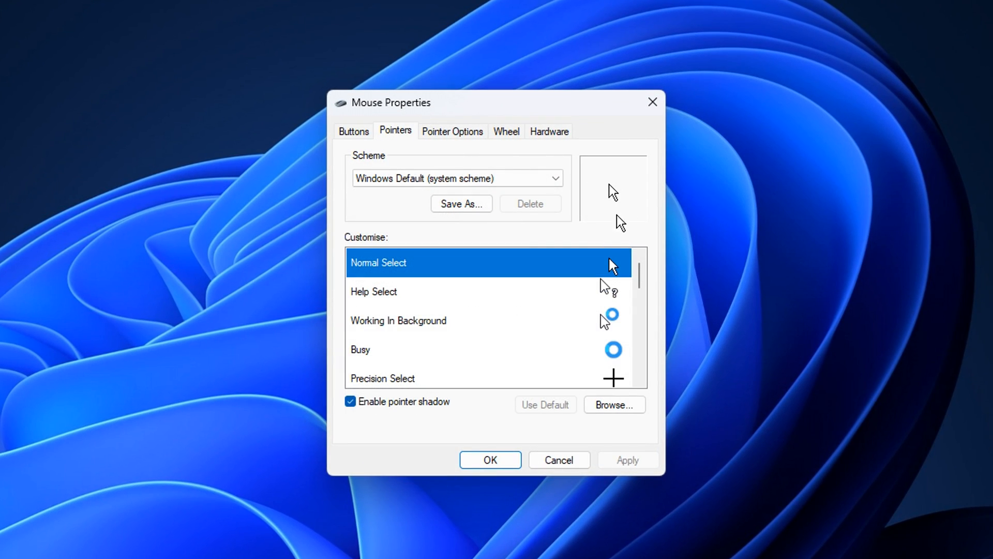
{"action": "mouse_move", "coordinate": [615, 269]}
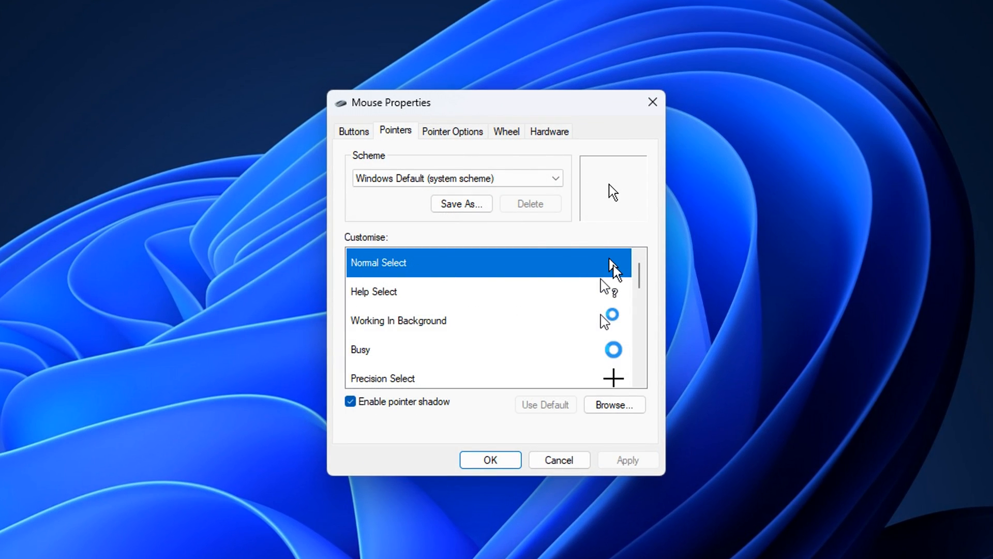
{"action": "left_click", "coordinate": [612, 404]}
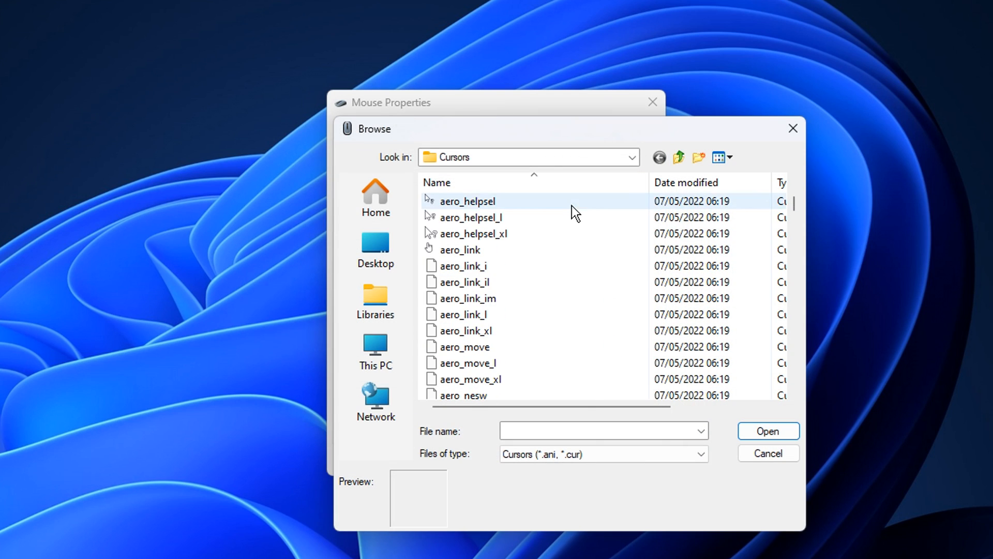
{"action": "scroll", "scroll_direction": "down", "scroll_amount": 3}
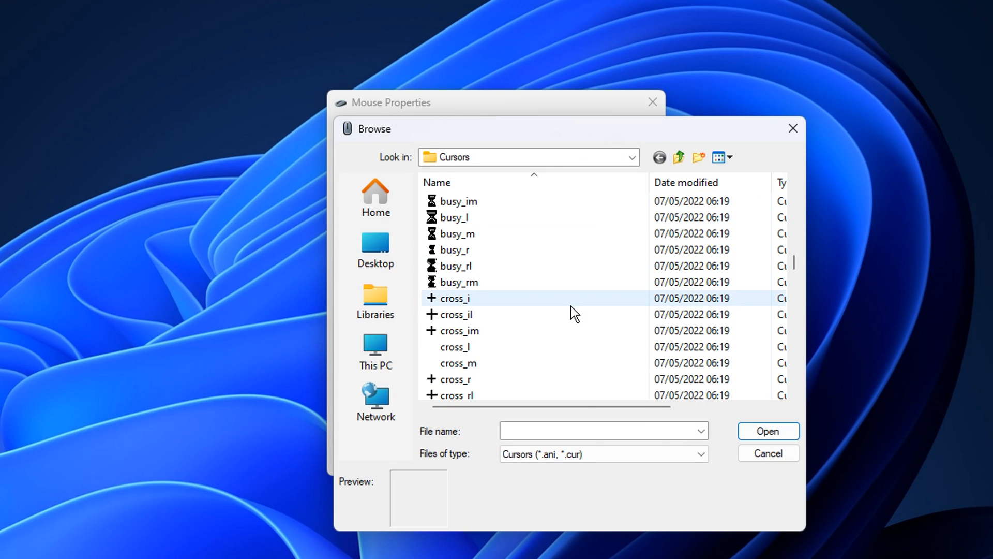
{"action": "scroll", "scroll_direction": "down", "scroll_amount": 3}
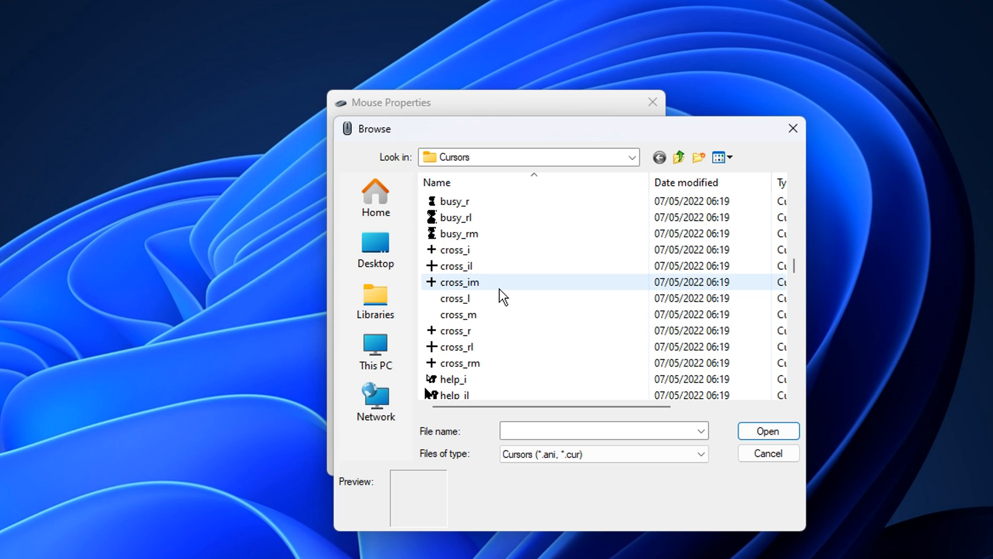
{"action": "left_click", "coordinate": [455, 265]}
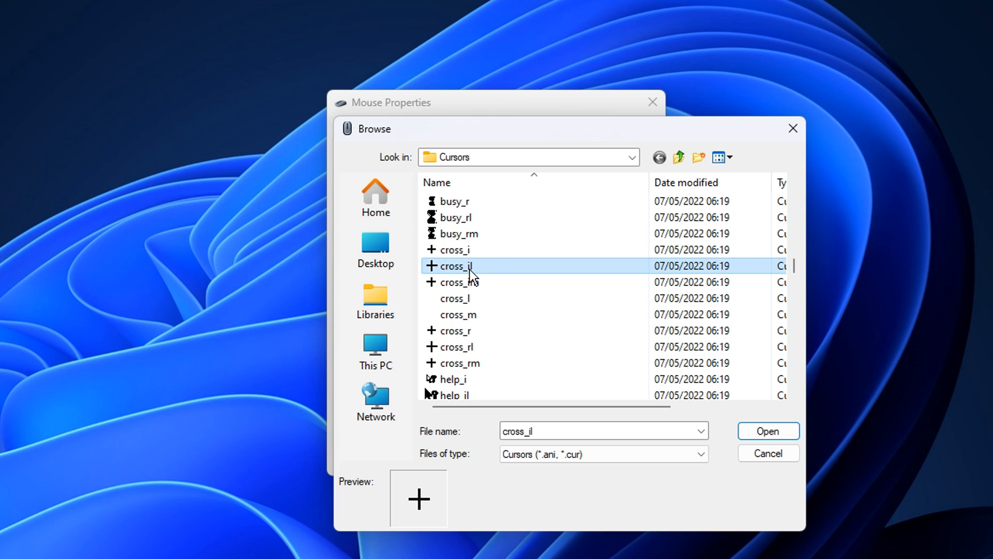
{"action": "mouse_move", "coordinate": [528, 274]}
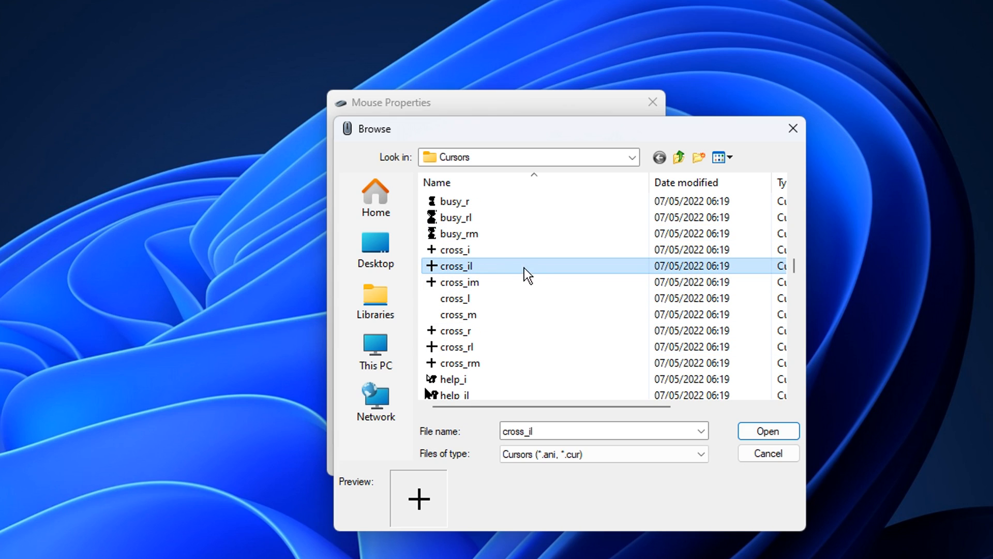
{"action": "left_click", "coordinate": [767, 431]}
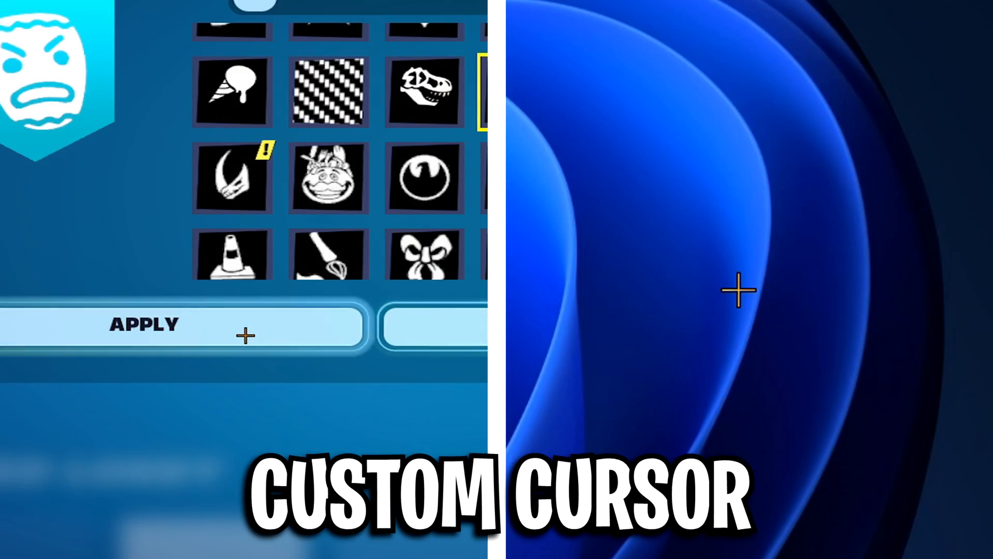
Search Google for 'cursor cc' and open the Cursor.cc site.
{"action": "left_click", "coordinate": [145, 325]}
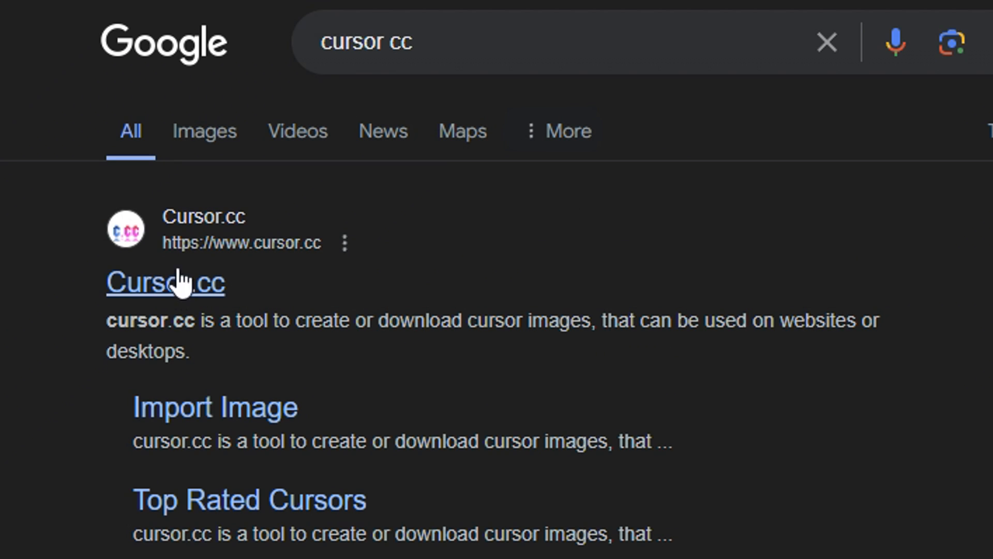
{"action": "left_click", "coordinate": [166, 282]}
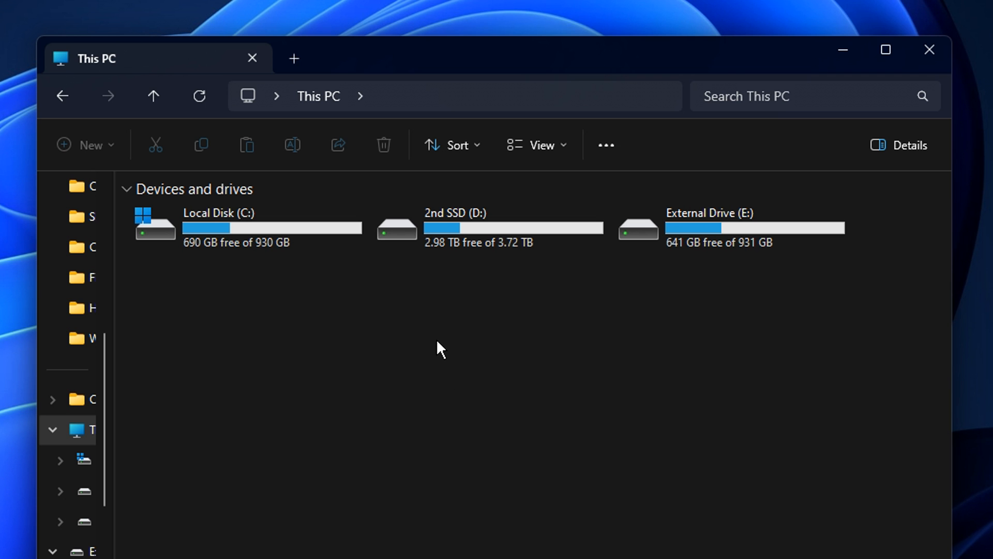
Navigate through Local Disk (C:) and Windows to the Cursors folder.
{"action": "double_click", "coordinate": [218, 226]}
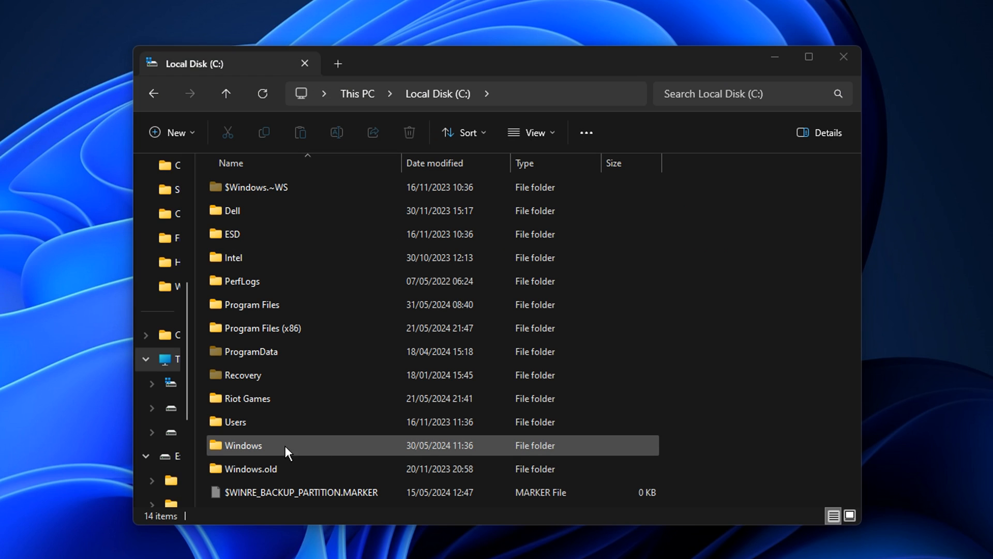
{"action": "double_click", "coordinate": [243, 445]}
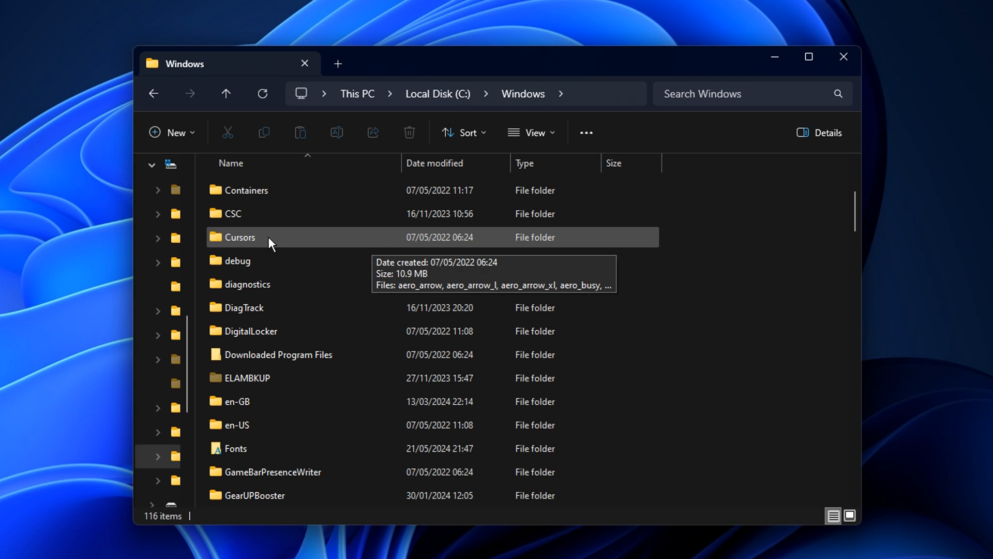
{"action": "double_click", "coordinate": [239, 237]}
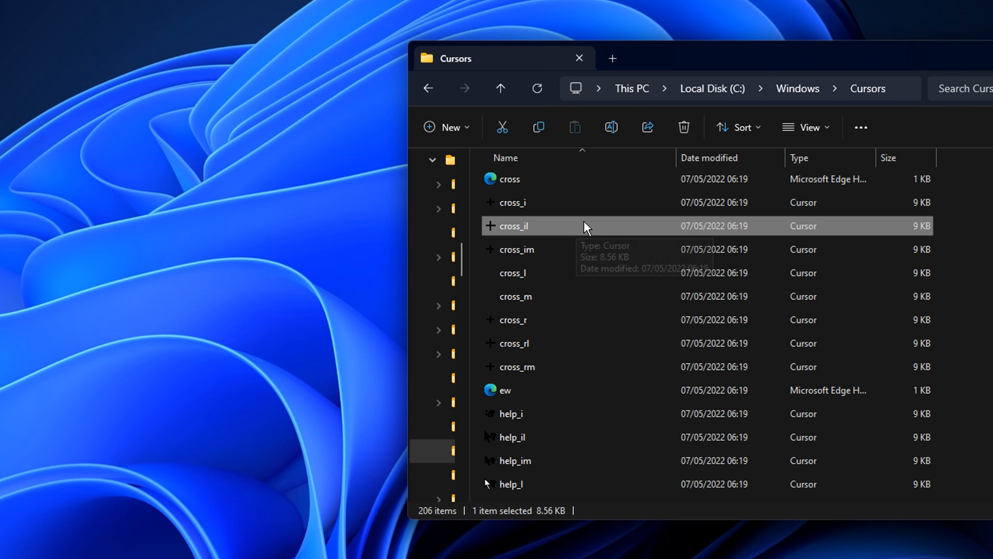
{"action": "mouse_move", "coordinate": [300, 229]}
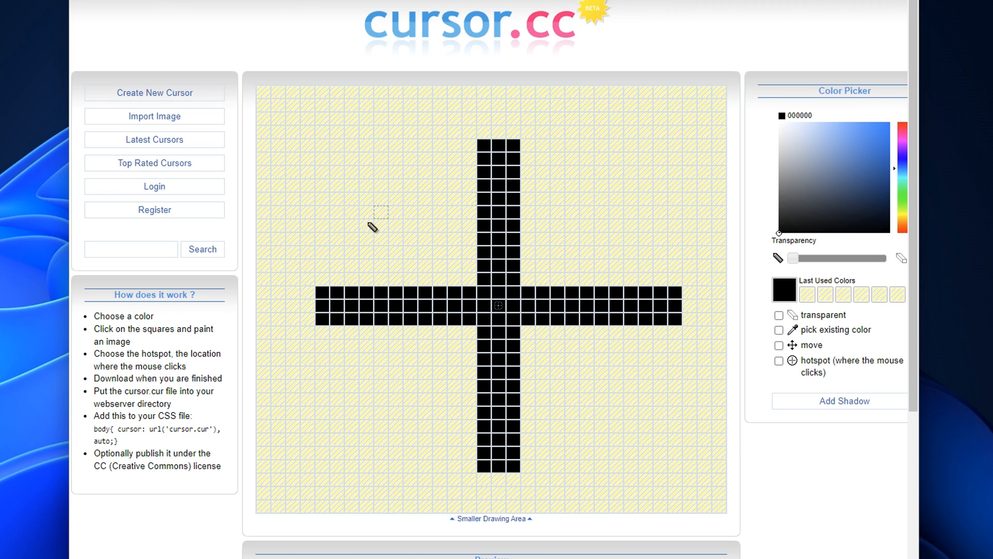
{"action": "mouse_move", "coordinate": [460, 238]}
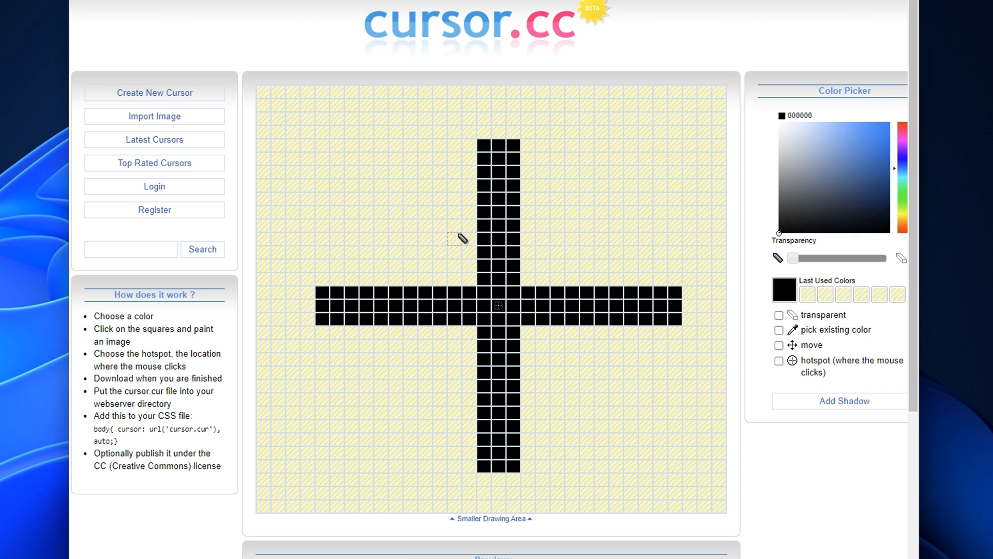
{"action": "mouse_move", "coordinate": [564, 301]}
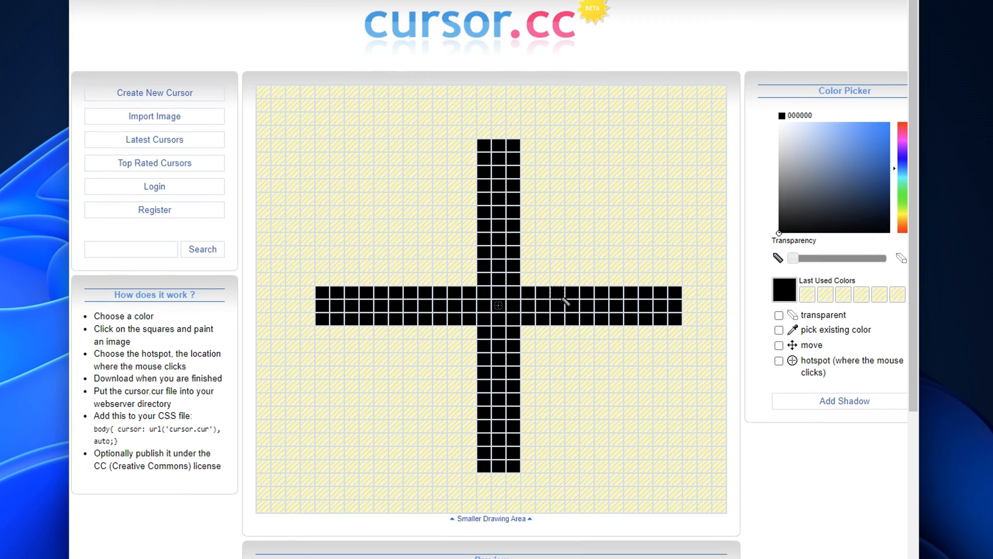
{"action": "mouse_move", "coordinate": [900, 127]}
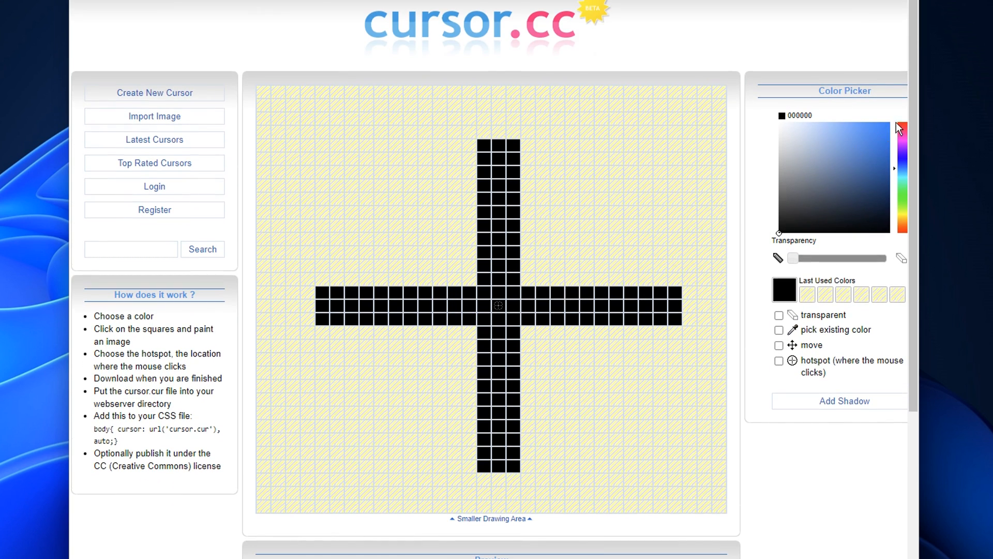
Widen the black cross arms with extra painted squares and download the cursor.
{"action": "left_click", "coordinate": [900, 122]}
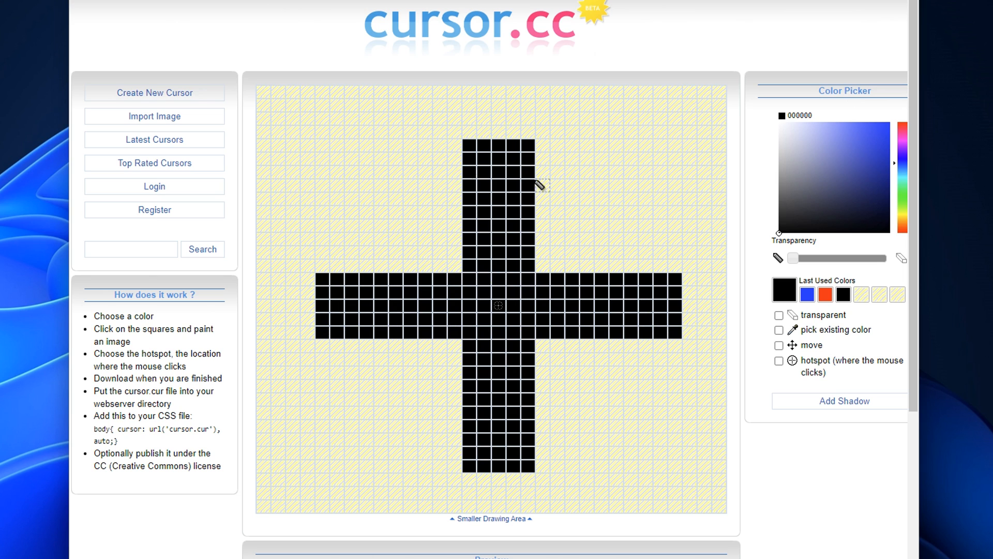
{"action": "scroll", "scroll_direction": "down", "scroll_amount": 3}
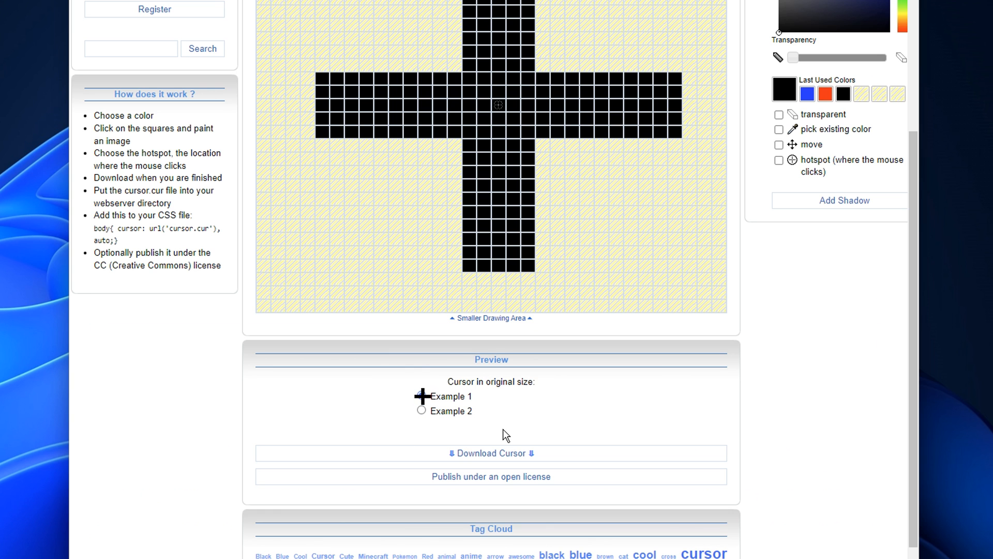
{"action": "left_click", "coordinate": [490, 453]}
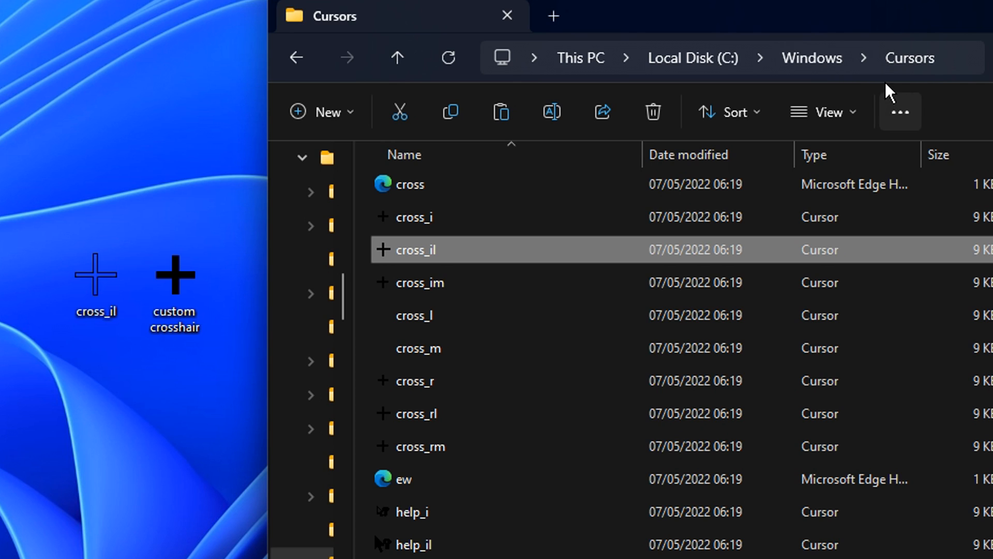
{"action": "mouse_move", "coordinate": [943, 88]}
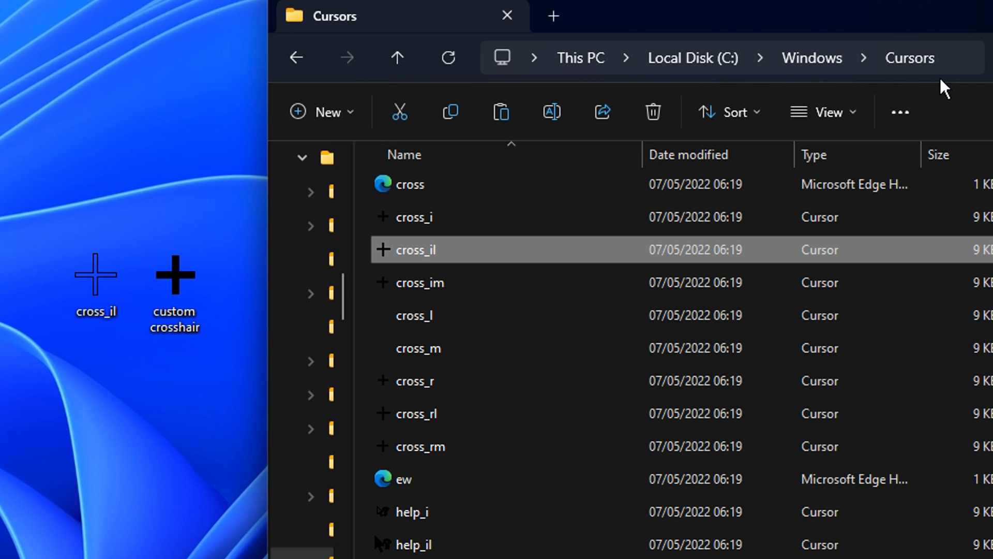
{"action": "mouse_move", "coordinate": [510, 299]}
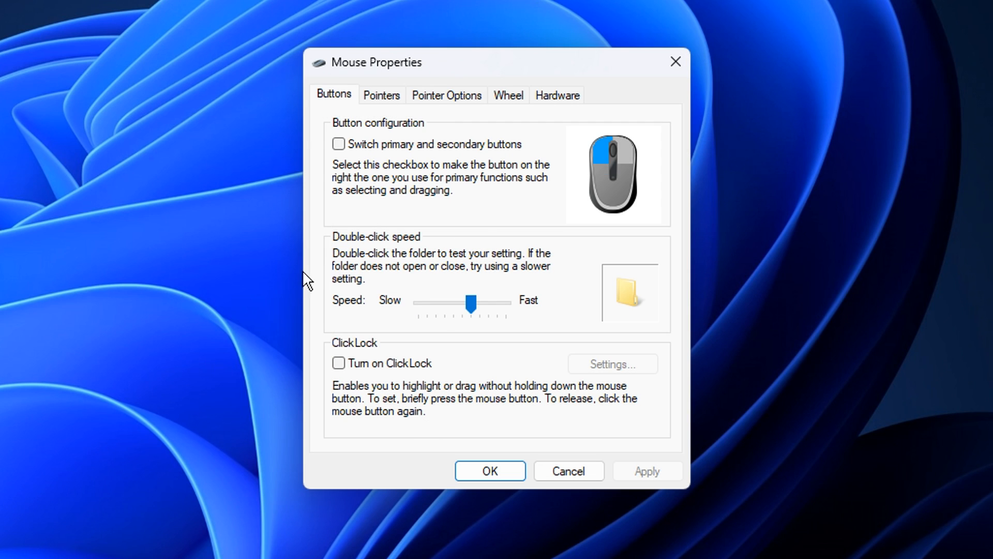
Assign the custom thick crosshair cursor file to Normal Select on the Pointers tab and confirm.
{"action": "left_click", "coordinate": [381, 95]}
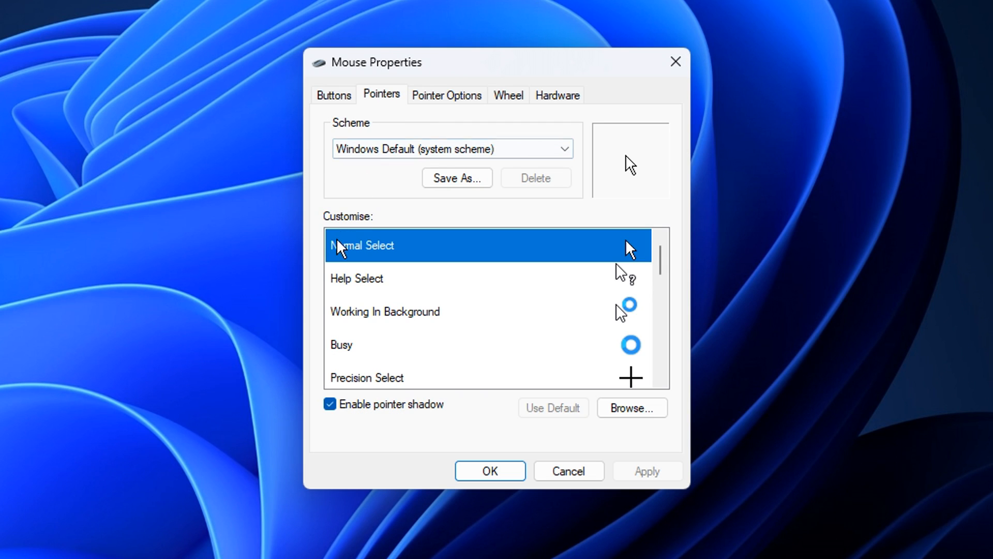
{"action": "mouse_move", "coordinate": [632, 408]}
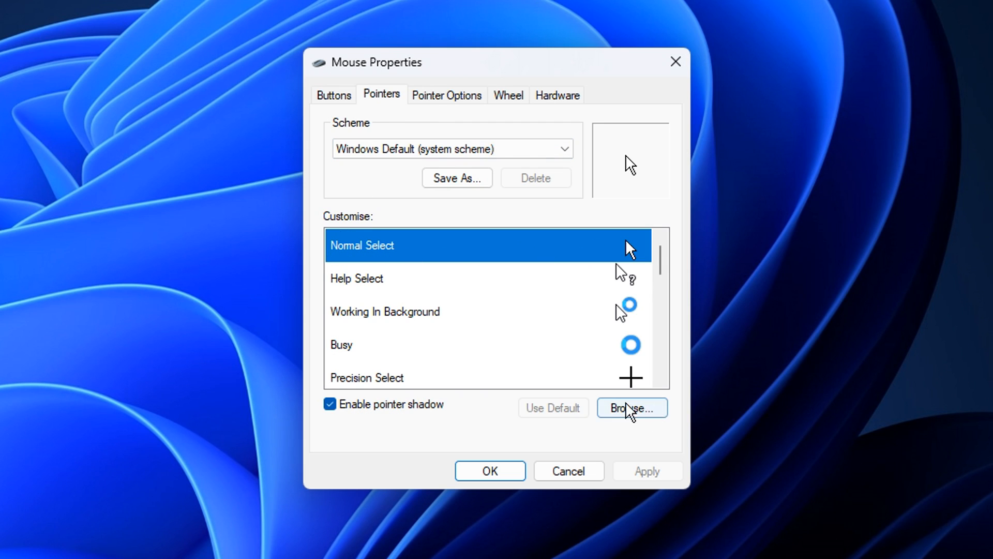
{"action": "left_click", "coordinate": [631, 407]}
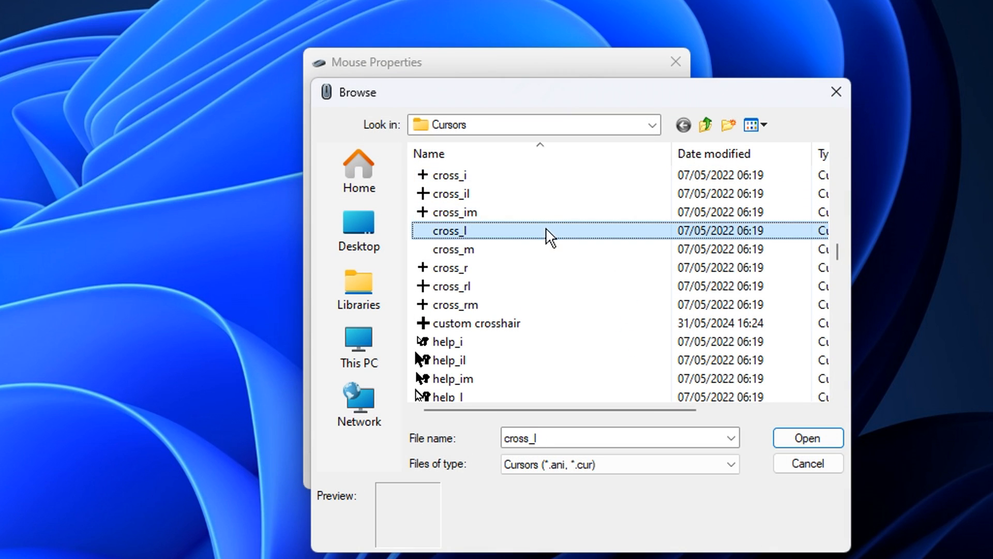
{"action": "left_click", "coordinate": [807, 438]}
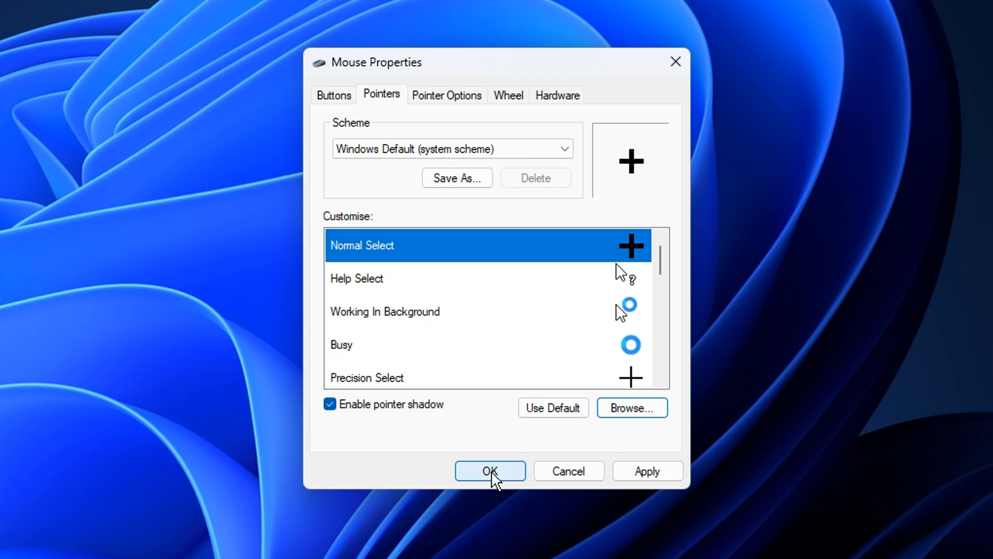
{"action": "left_click", "coordinate": [490, 471]}
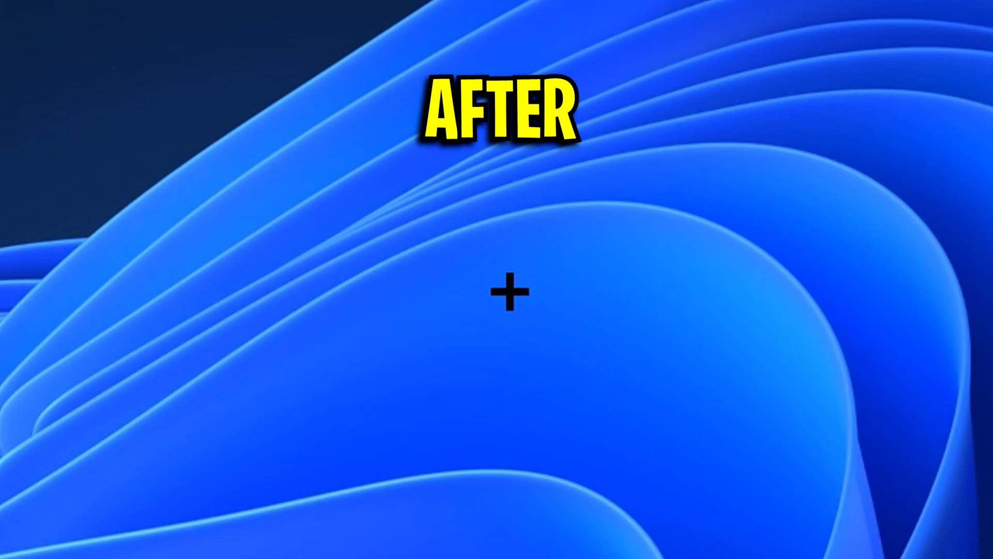